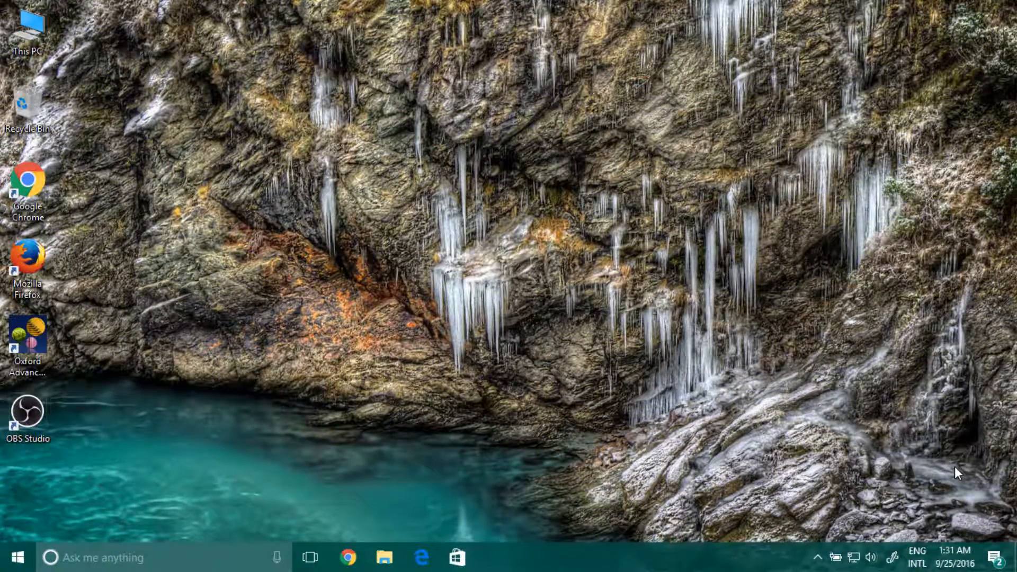
{"action": "mouse_move", "coordinate": [616, 482]}
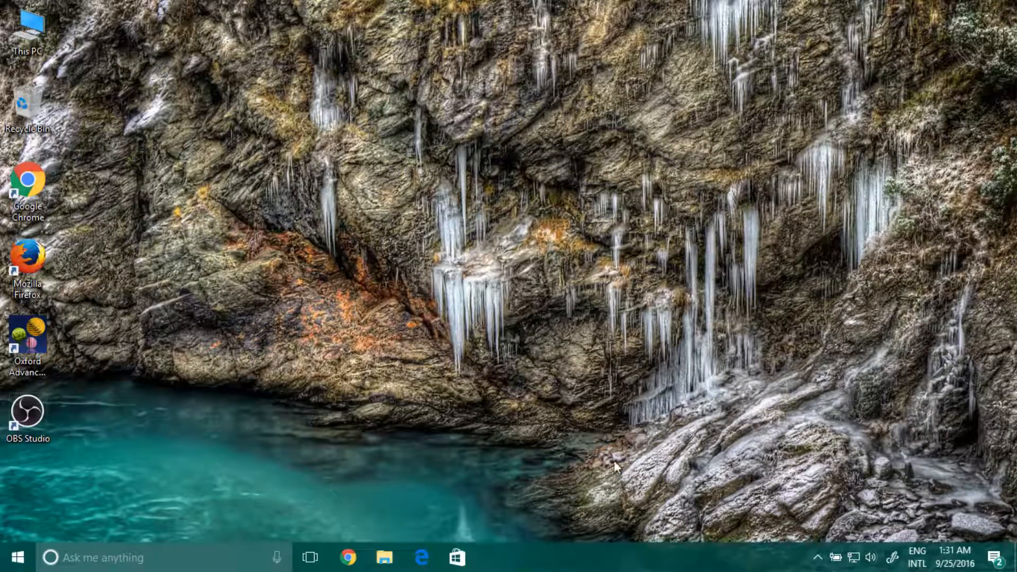
{"action": "mouse_move", "coordinate": [634, 563]}
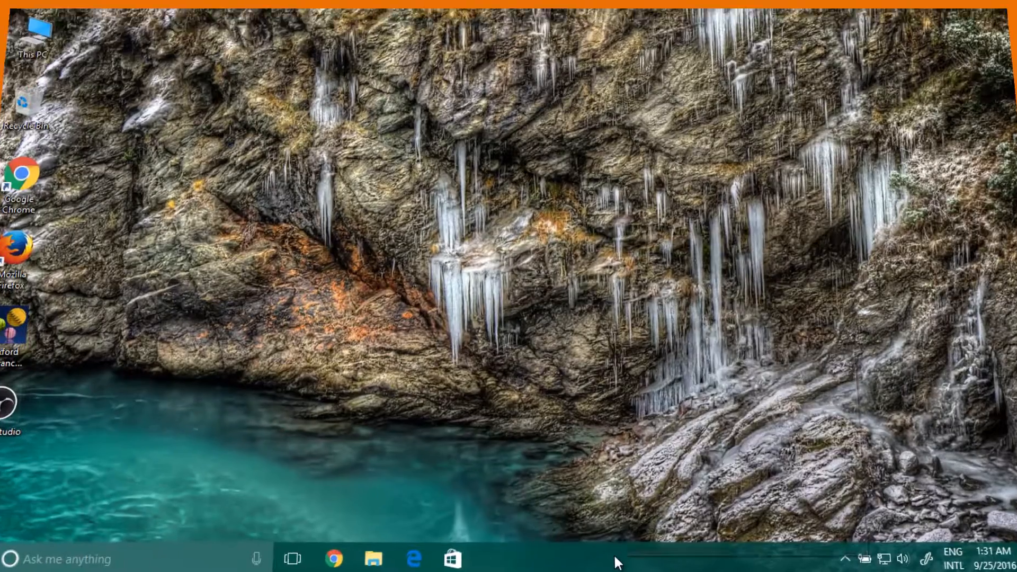
Step: Enable 'Show touch keyboard button' on the taskbar and open the touch keyboard from the tray
{"action": "right_click", "coordinate": [620, 563]}
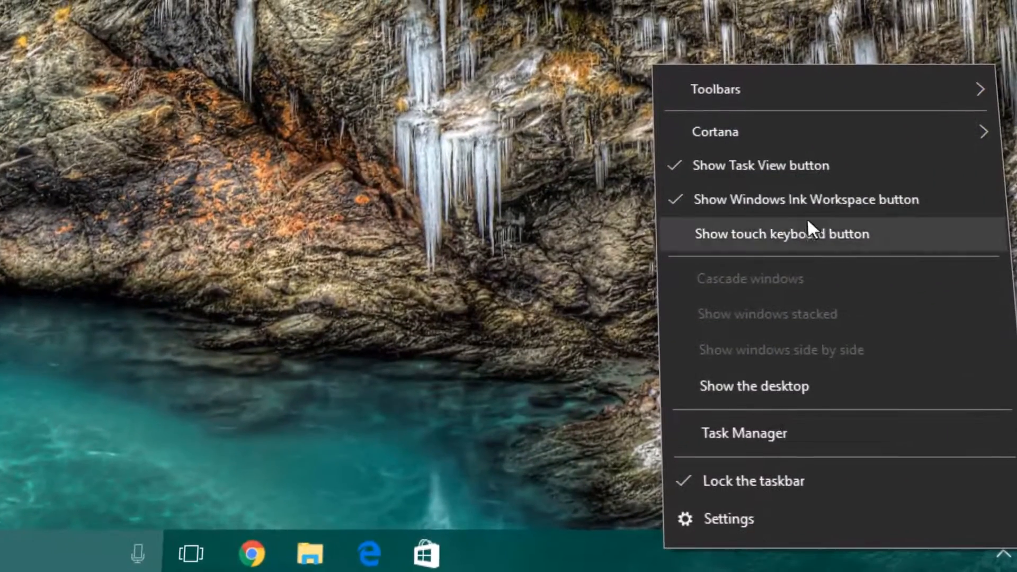
{"action": "left_click", "coordinate": [797, 233]}
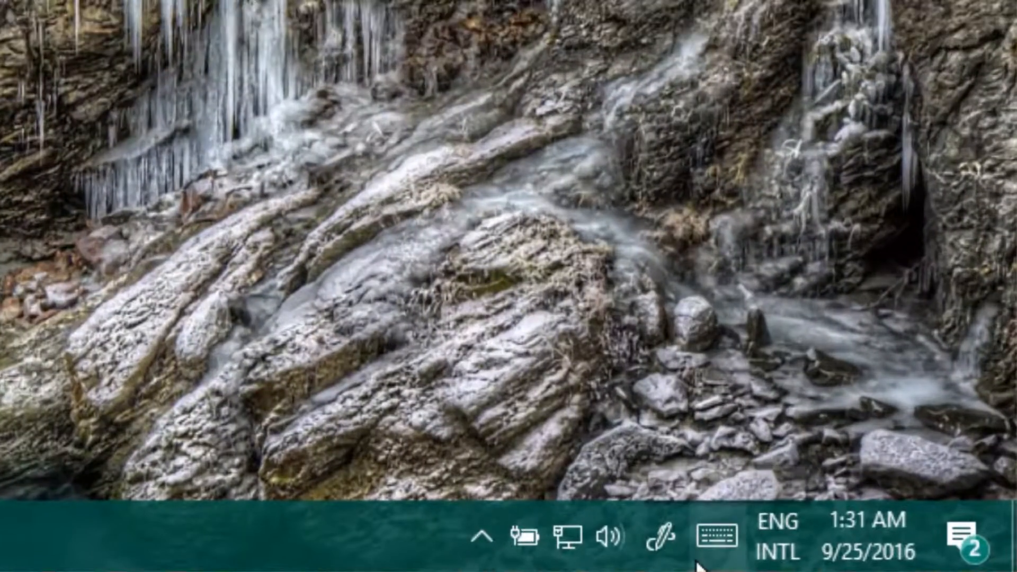
{"action": "left_click", "coordinate": [716, 537]}
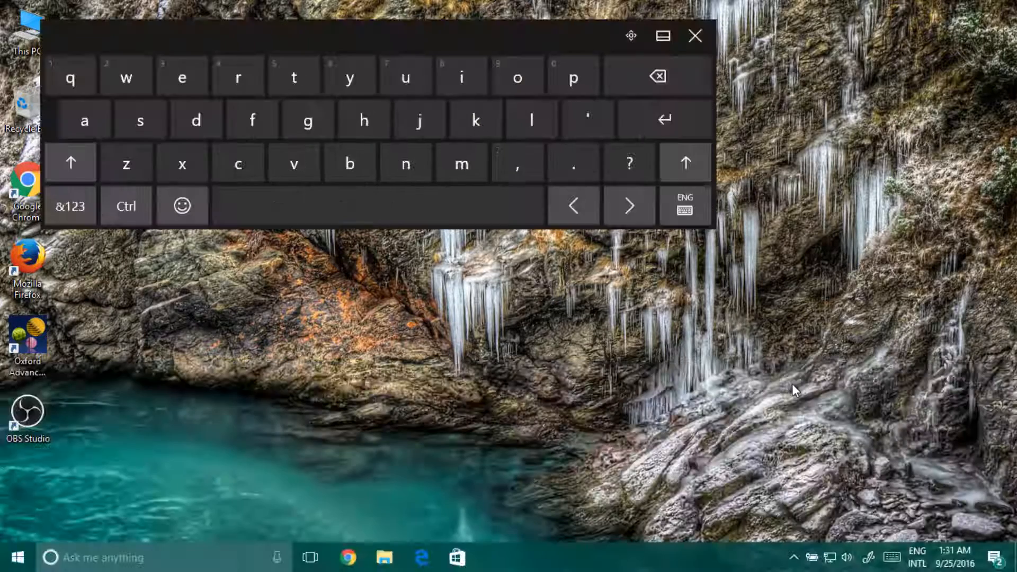
Step: Switch to emoji and browse food, celebration and people categories, paging forward and back
{"action": "left_click", "coordinate": [352, 76]}
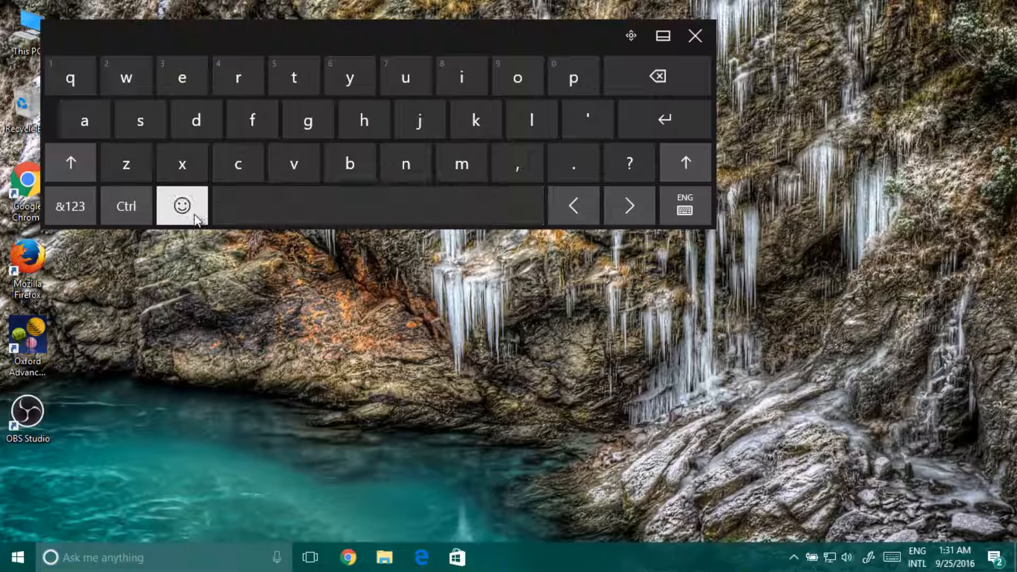
{"action": "left_click", "coordinate": [181, 206]}
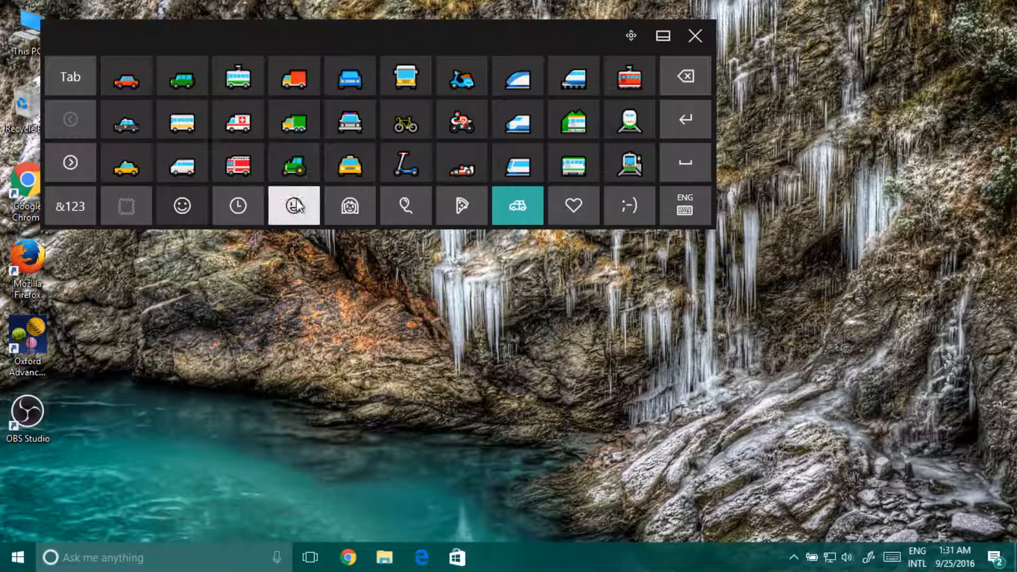
{"action": "left_click", "coordinate": [463, 206]}
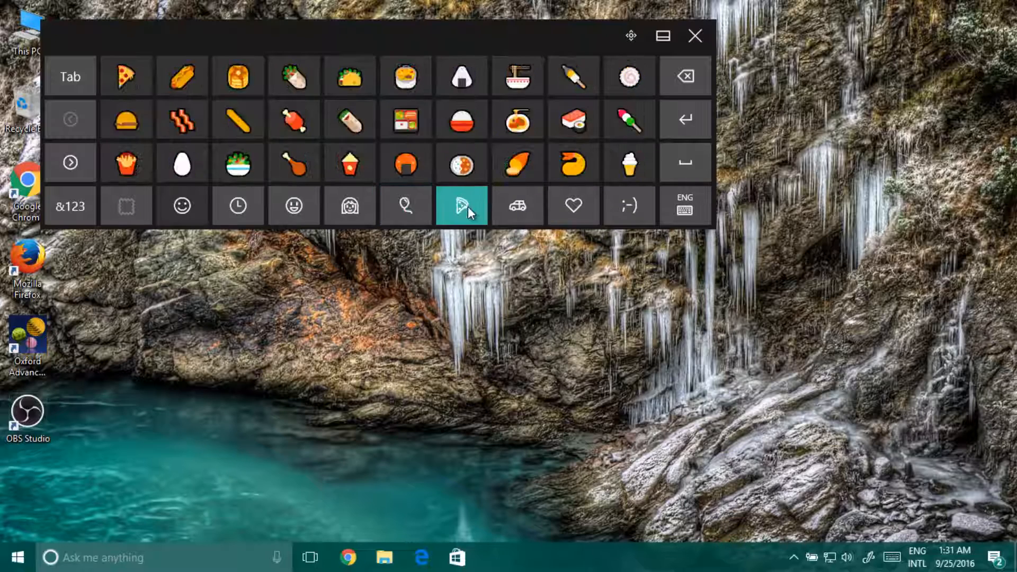
{"action": "mouse_move", "coordinate": [491, 204]}
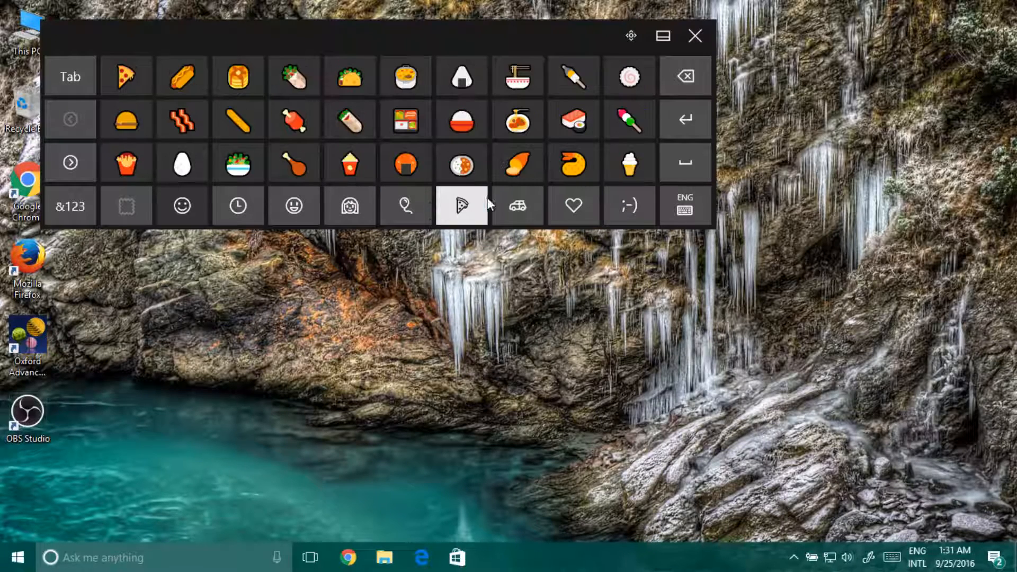
{"action": "left_click", "coordinate": [70, 163]}
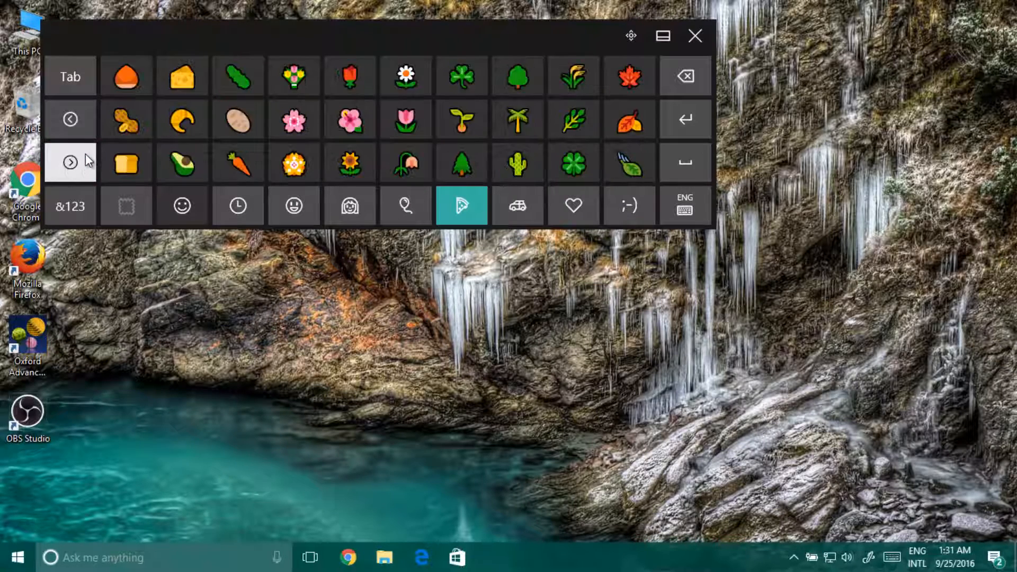
{"action": "left_click", "coordinate": [70, 119]}
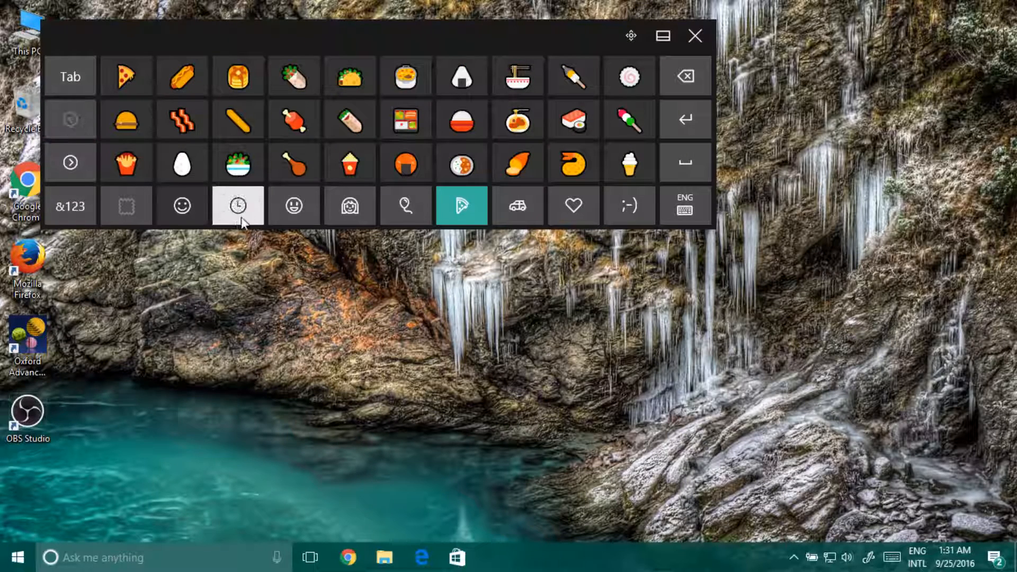
{"action": "left_click", "coordinate": [406, 205]}
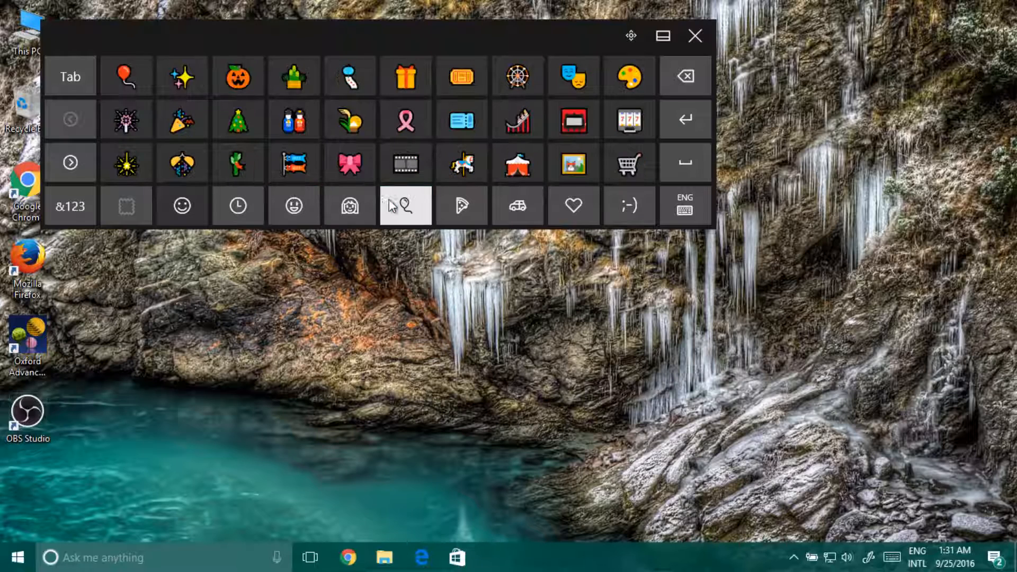
{"action": "left_click", "coordinate": [350, 206]}
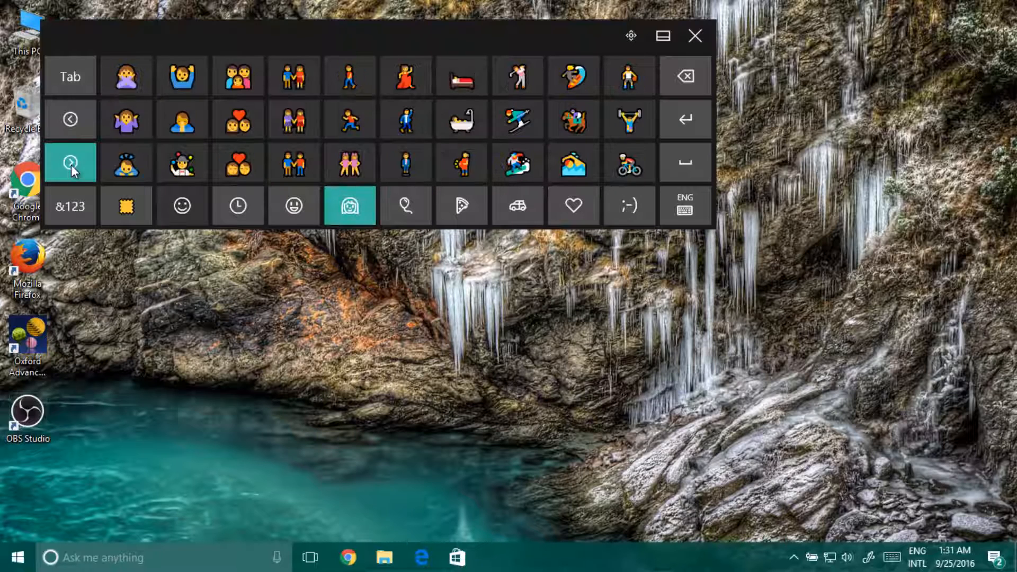
{"action": "left_click", "coordinate": [70, 162]}
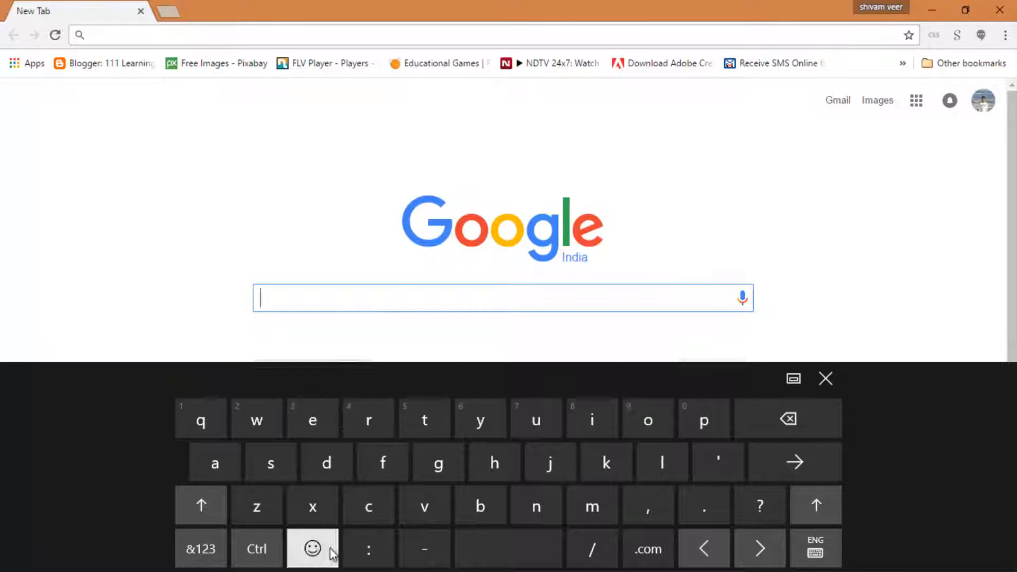
Step: Switch the touch keyboard below the Chrome new tab to its emoji set
{"action": "left_click", "coordinate": [312, 548]}
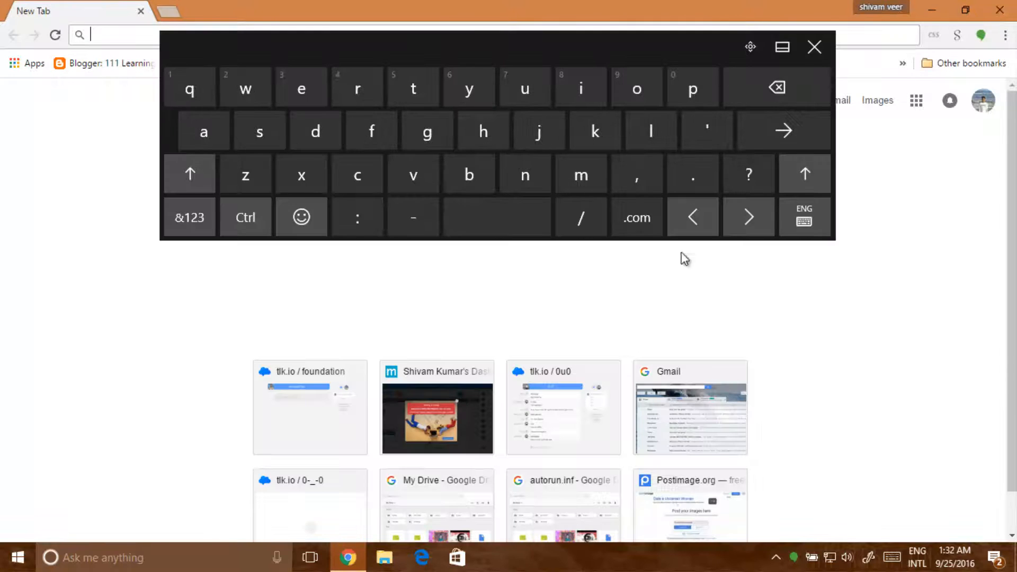
{"action": "mouse_move", "coordinate": [479, 277]}
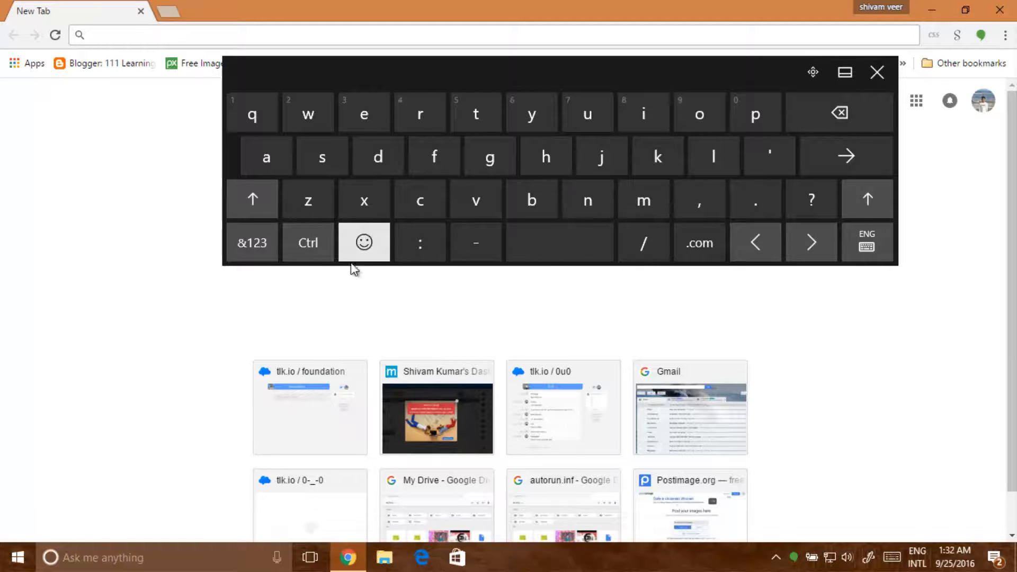
{"action": "mouse_move", "coordinate": [643, 201]}
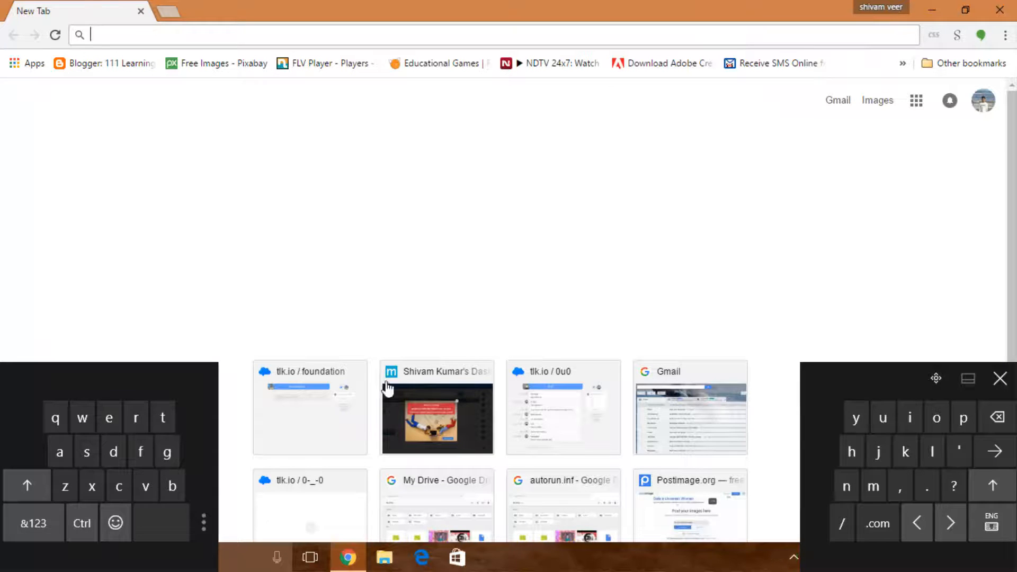
Step: Open emoji on the split keyboard and insert a face emoji into Chrome's address bar
{"action": "left_click", "coordinate": [115, 523]}
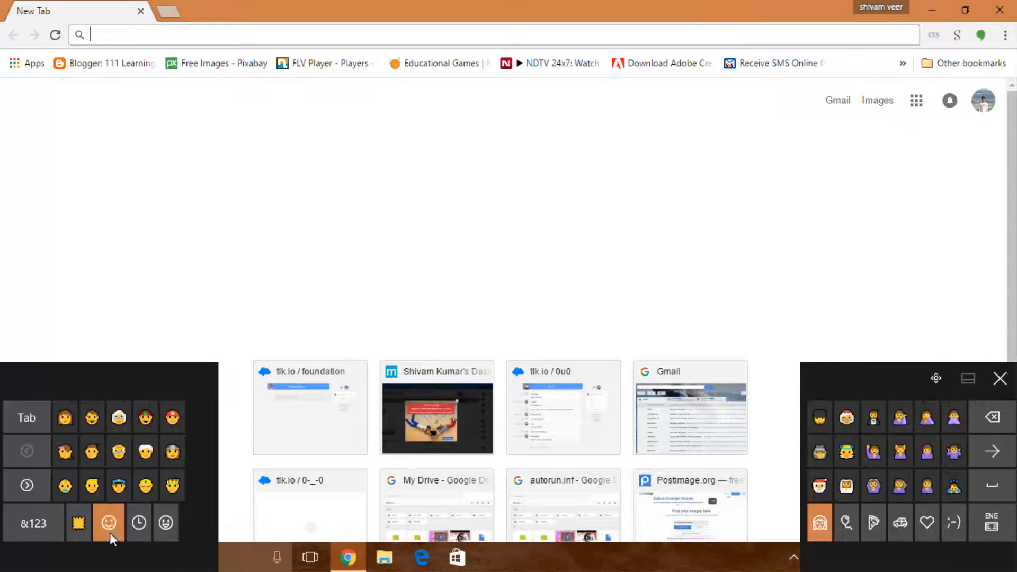
{"action": "left_click", "coordinate": [144, 485]}
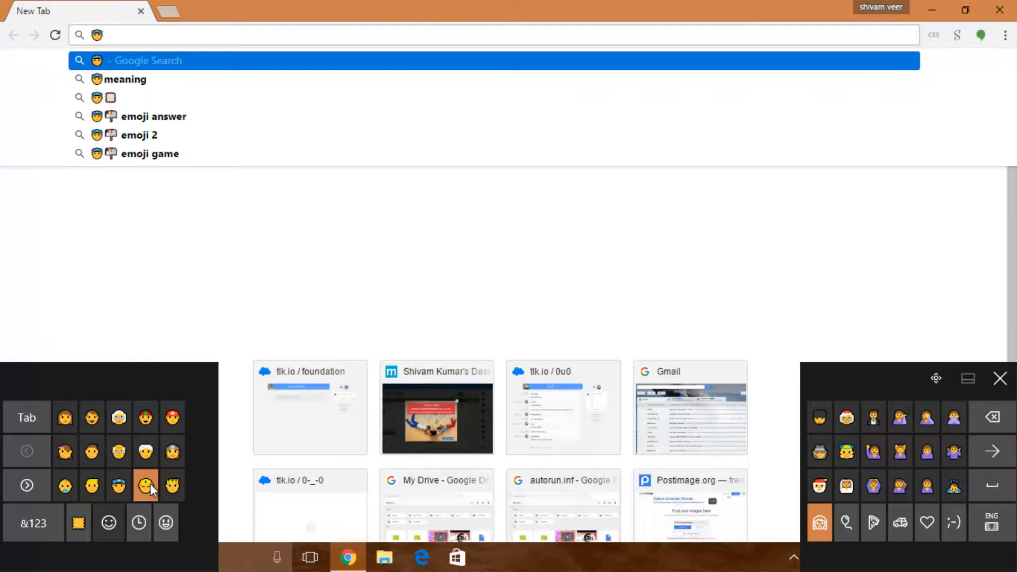